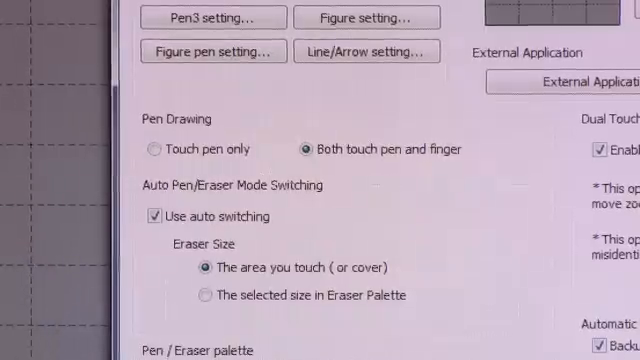
Turn off Show Pen Cursor in the Pen Cursor settings
{"action": "scroll", "scroll_direction": "down", "scroll_amount": 3}
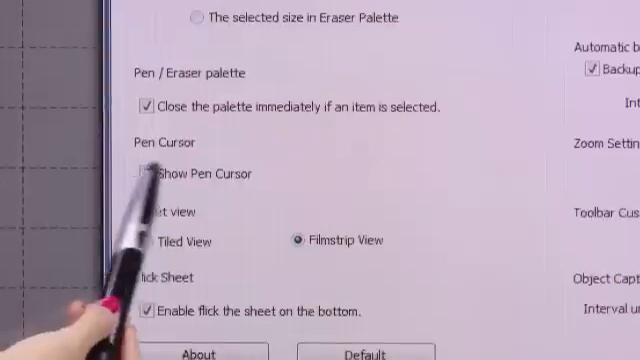
{"action": "left_click", "coordinate": [144, 174]}
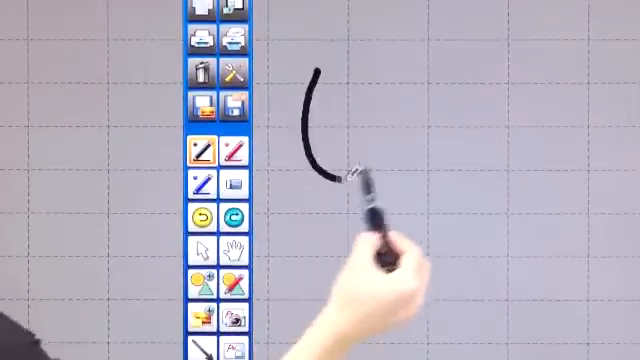
{"action": "left_click_drag", "start_coordinate": [340, 170], "coordinate": [575, 155]}
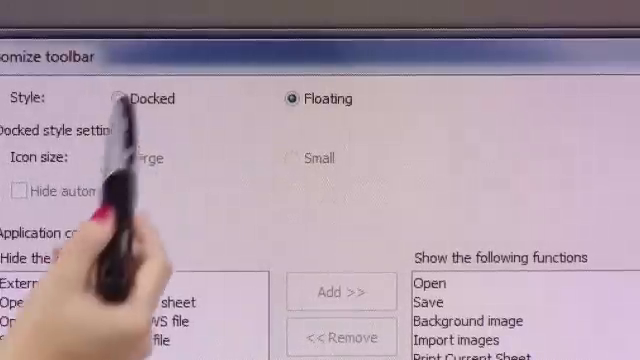
Set the toolbar style to Docked
{"action": "left_click", "coordinate": [125, 99]}
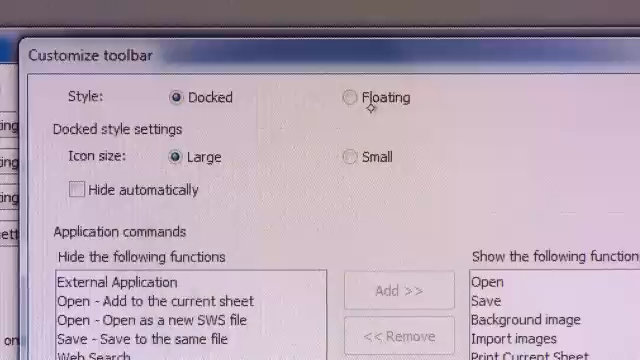
Switch the toolbar style to floating, confirm, and dismiss the too-many-functions warning
{"action": "left_click", "coordinate": [347, 99]}
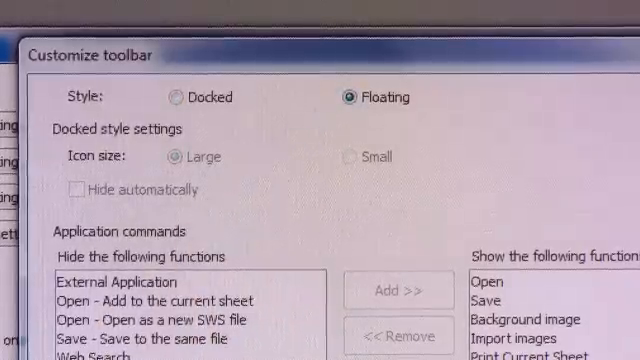
{"action": "left_click", "coordinate": [174, 98]}
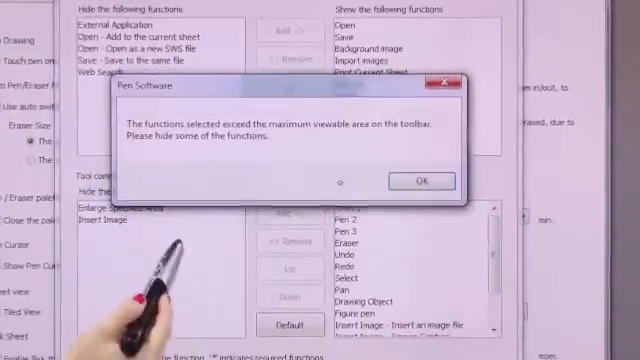
{"action": "left_click", "coordinate": [423, 182]}
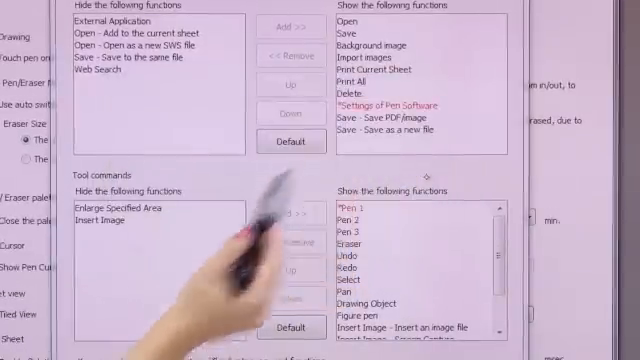